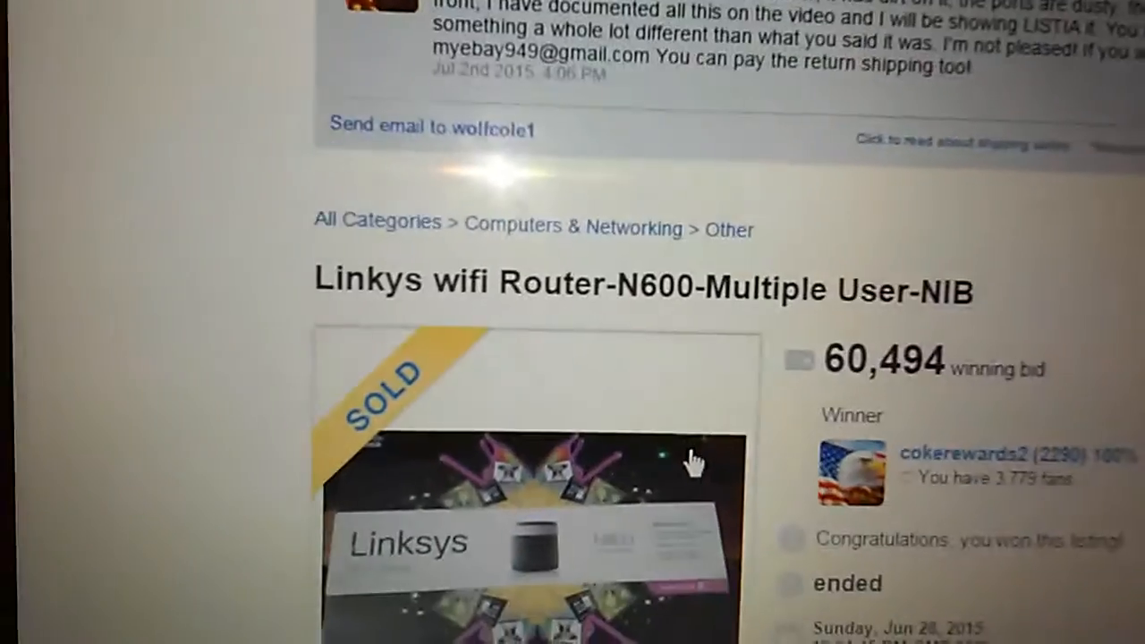
scroll("down", 3)
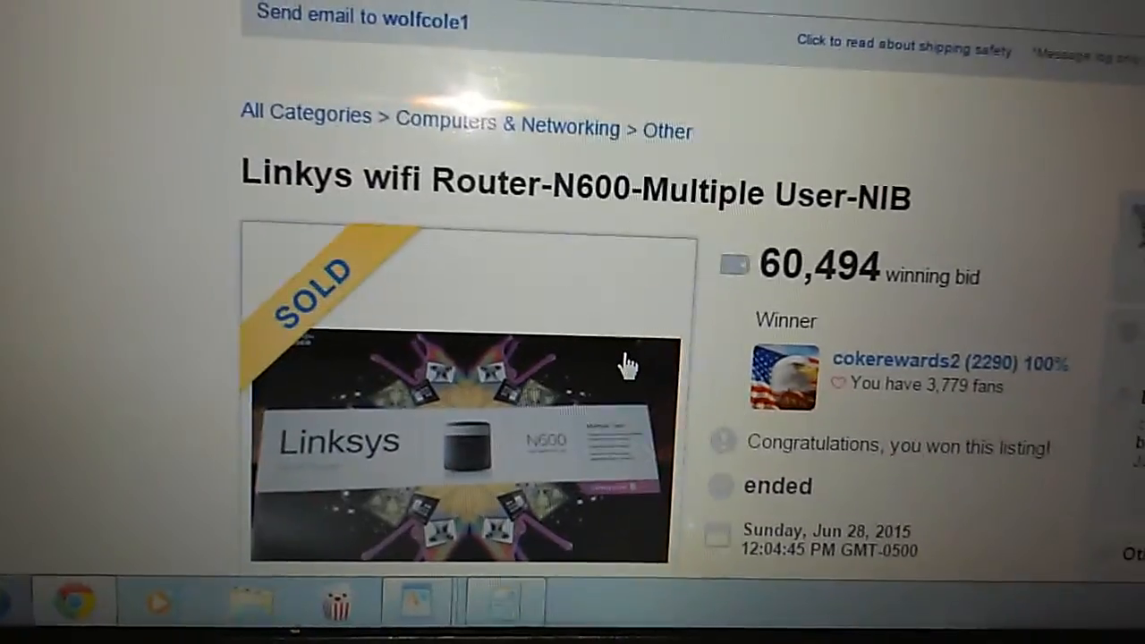